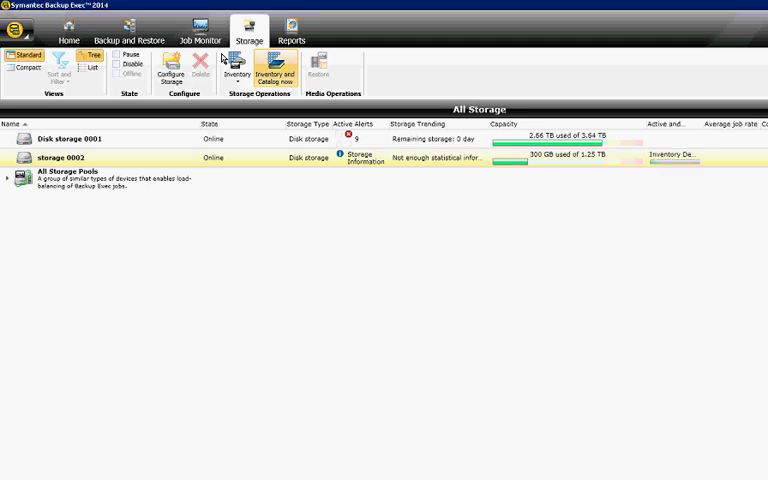
mouse_move(536, 112)
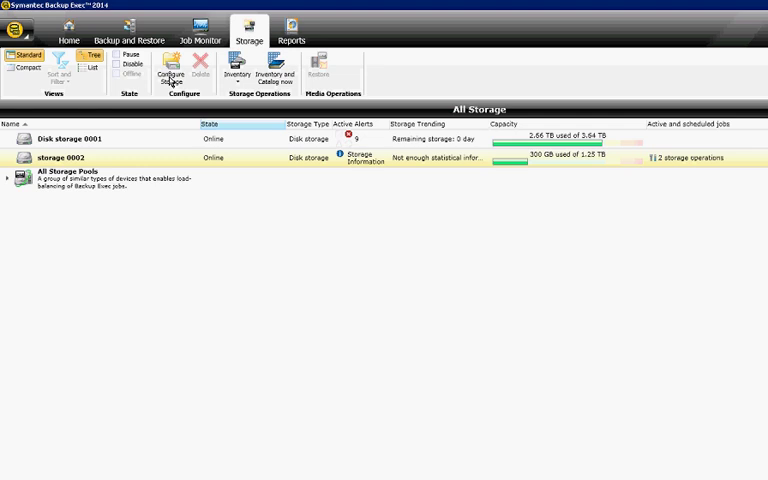
- Show the running inventory and catalog jobs for storage 0002 in the Job Monitor
left_click(200, 24)
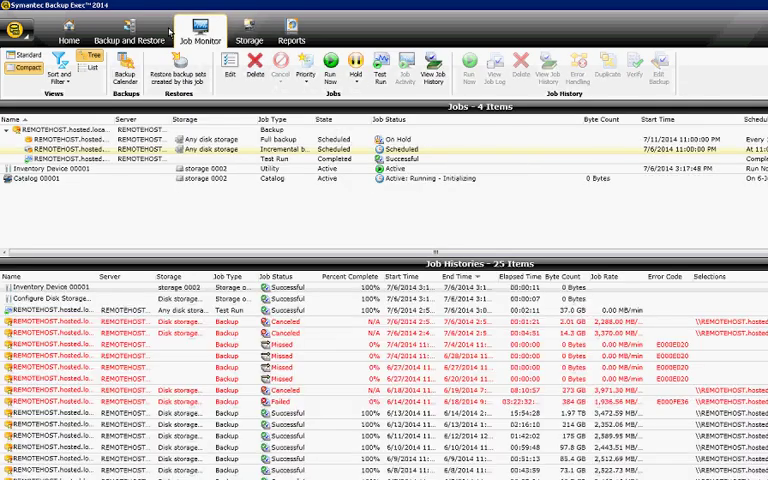